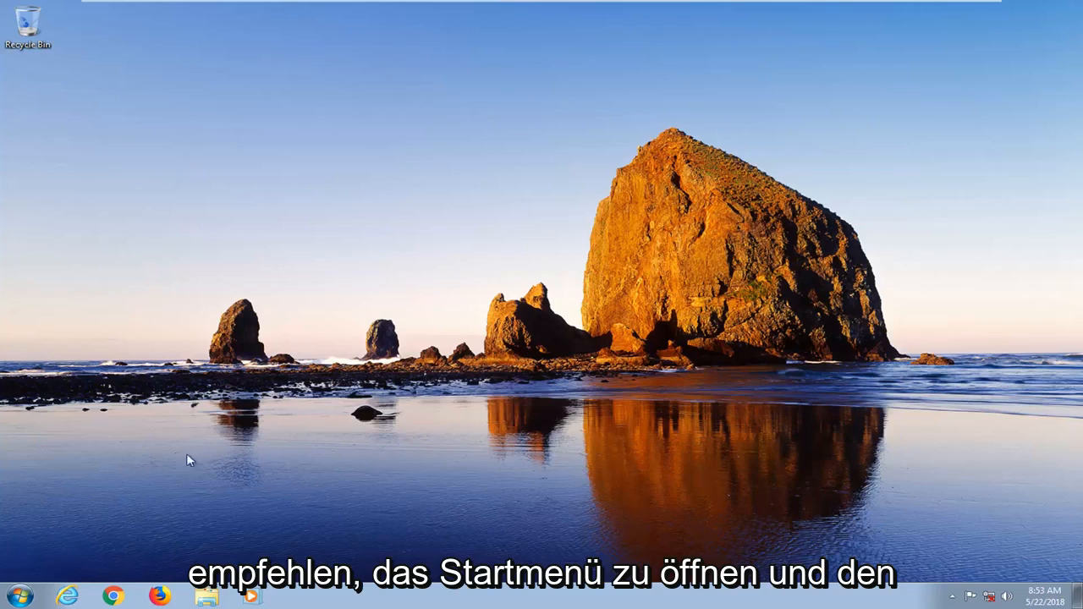
Search the Start menu for 'device man' and launch Device Manager.
click(17, 594)
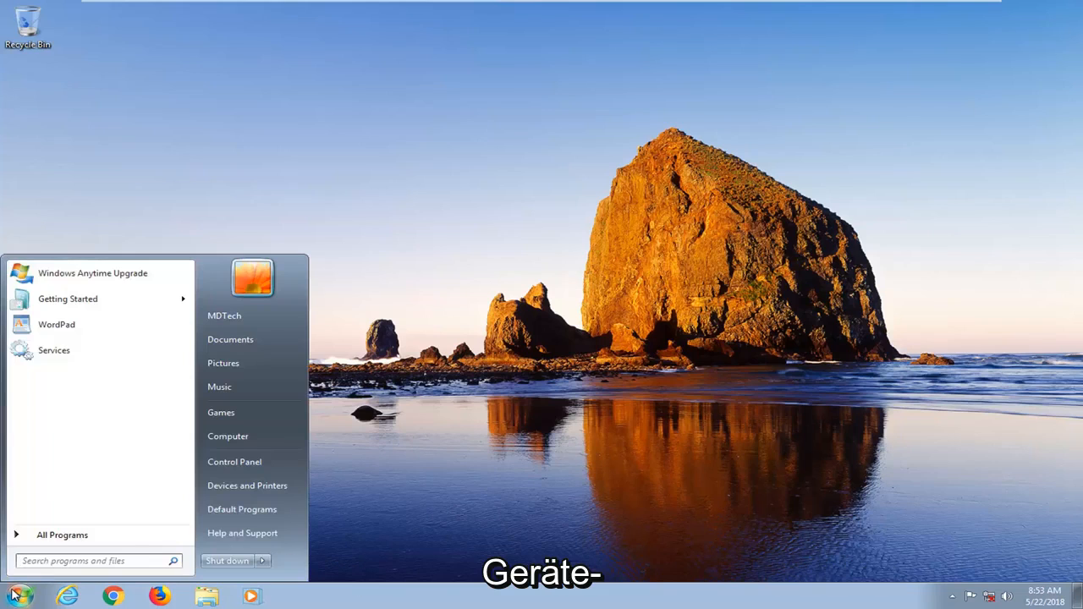
text(device manager)
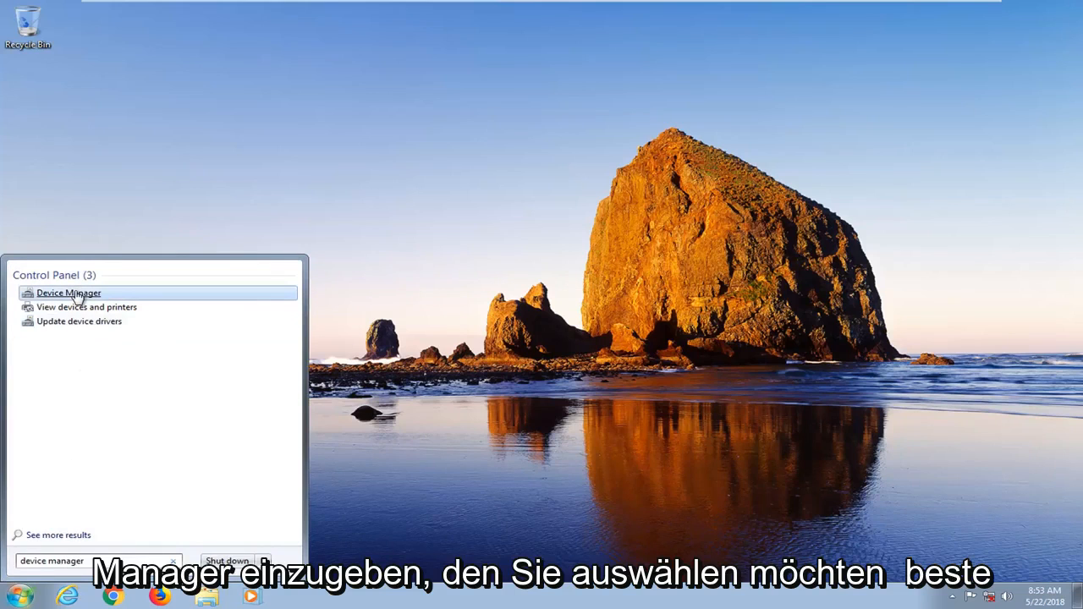
click(68, 291)
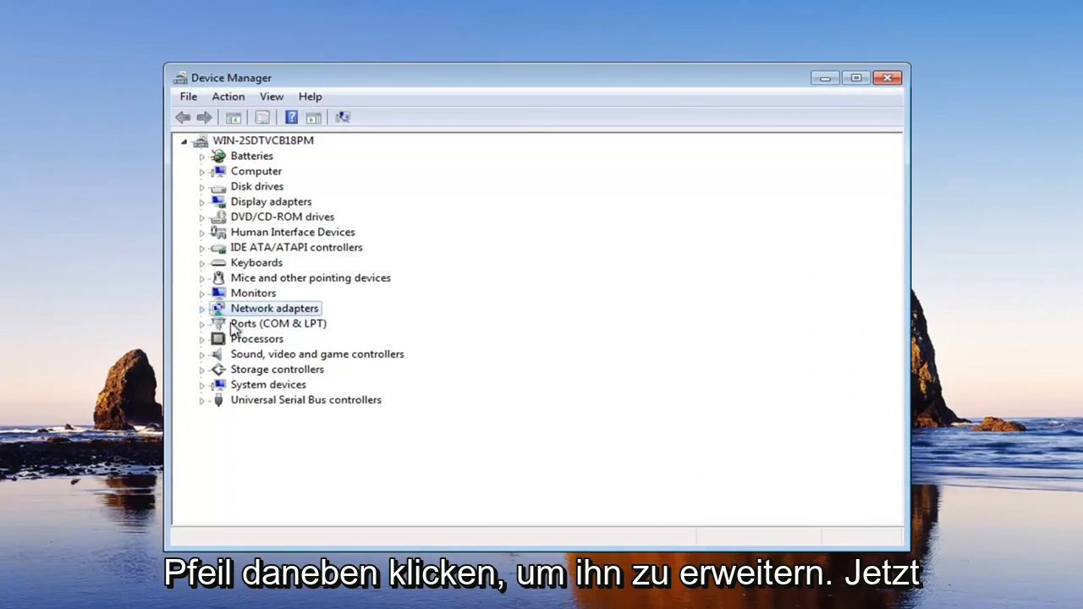
Expand Network adapters, enable the Intel PRO/1000 MT adapter, then close the window.
click(202, 308)
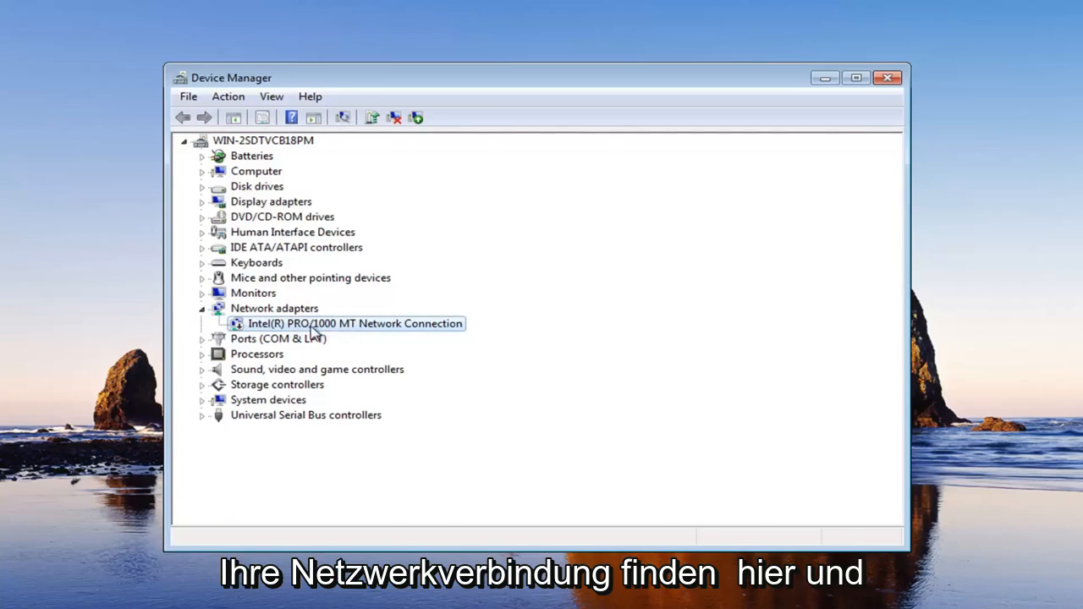
right_click(354, 323)
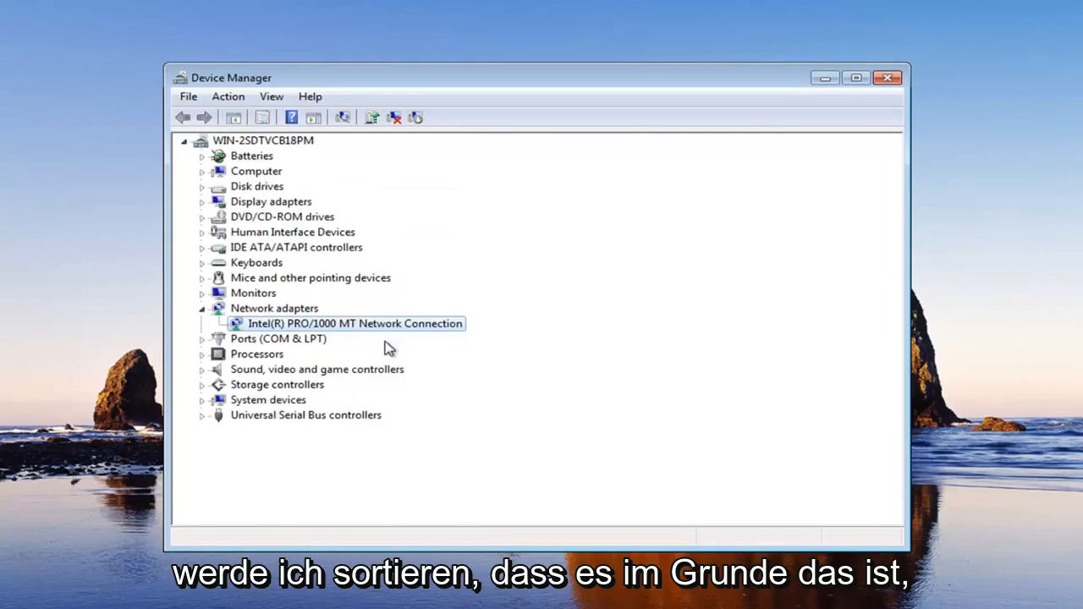
right_click(354, 323)
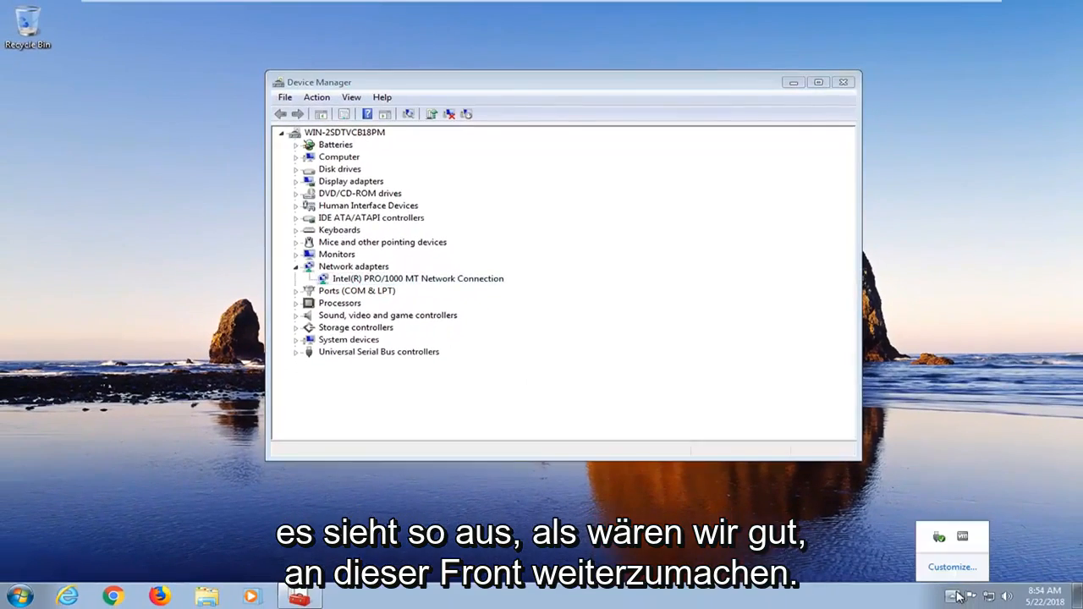
click(843, 82)
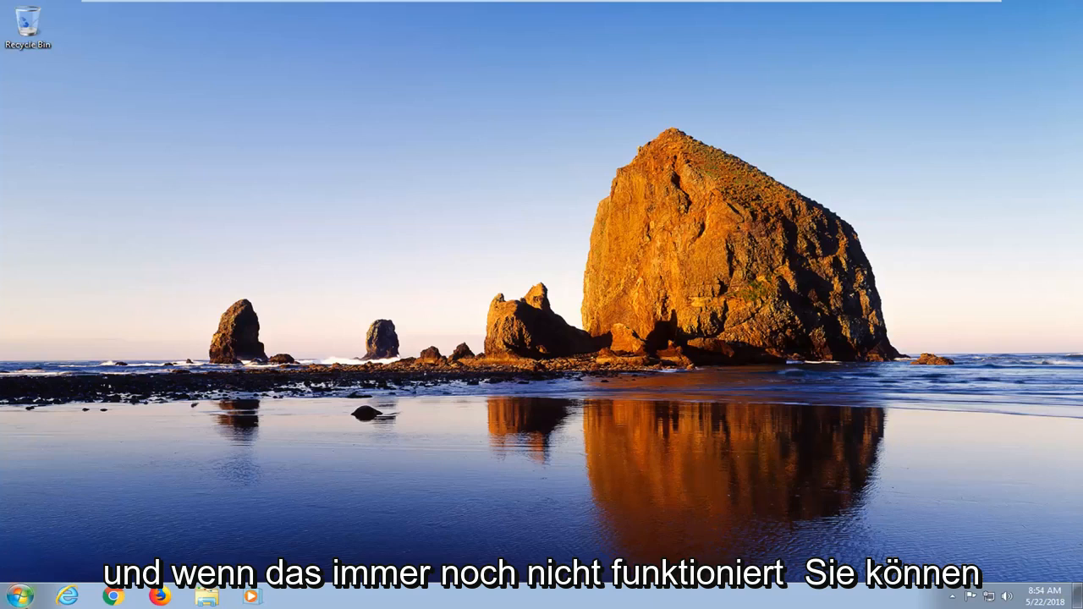
Search for cmd, run it as administrator, and approve the User Account Control prompt.
click(17, 597)
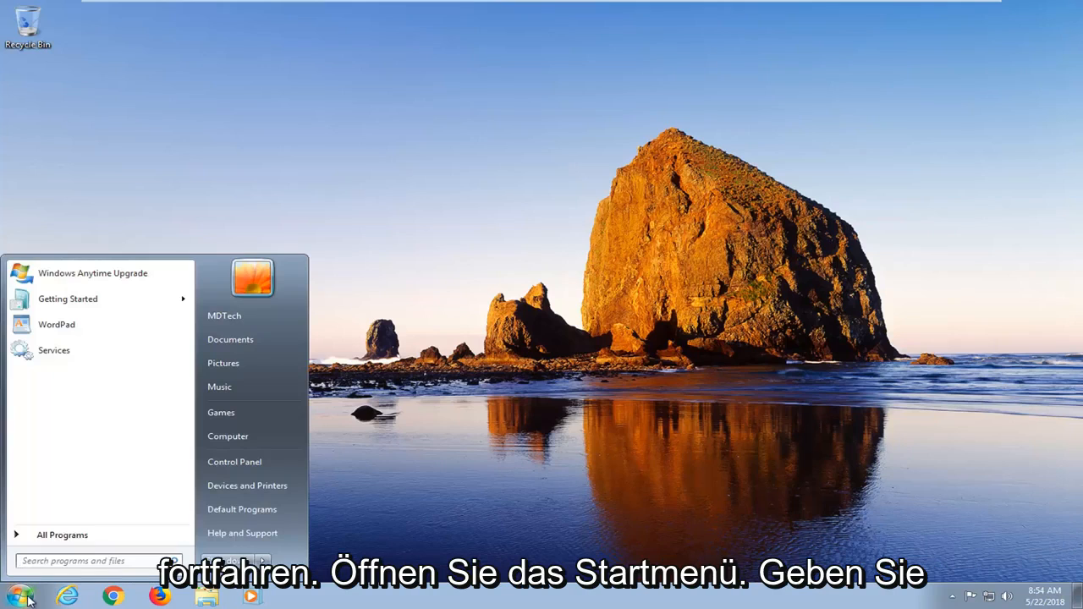
text(cmd)
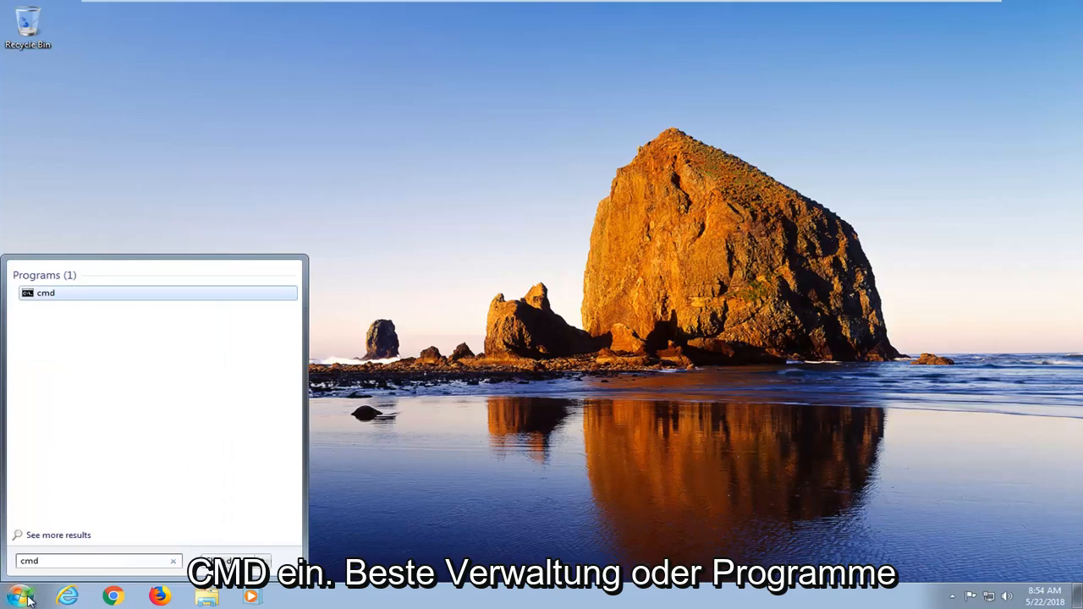
mouse_move(44, 292)
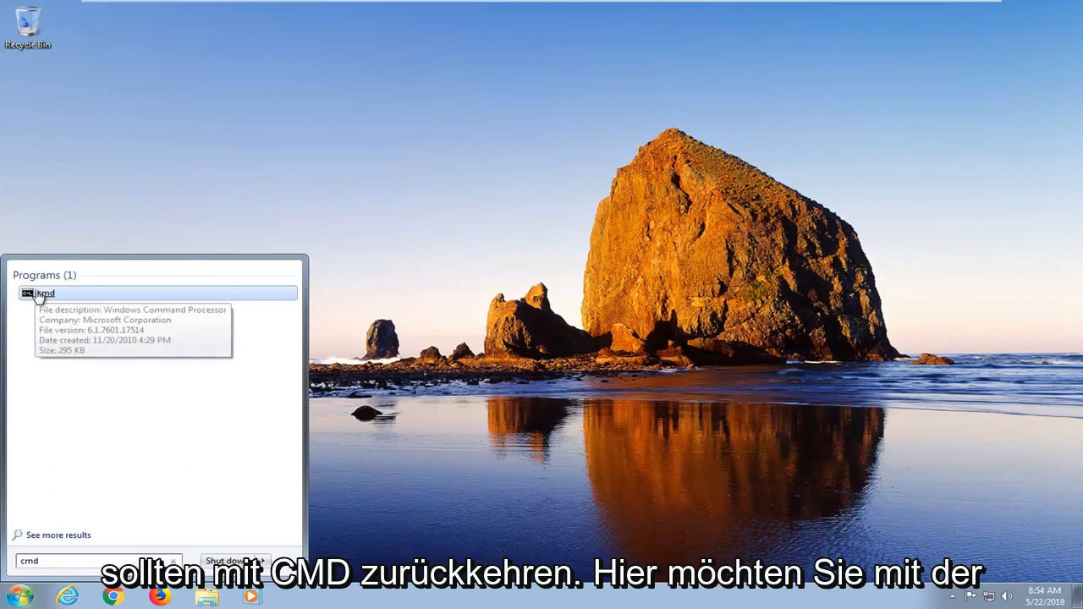
right_click(43, 292)
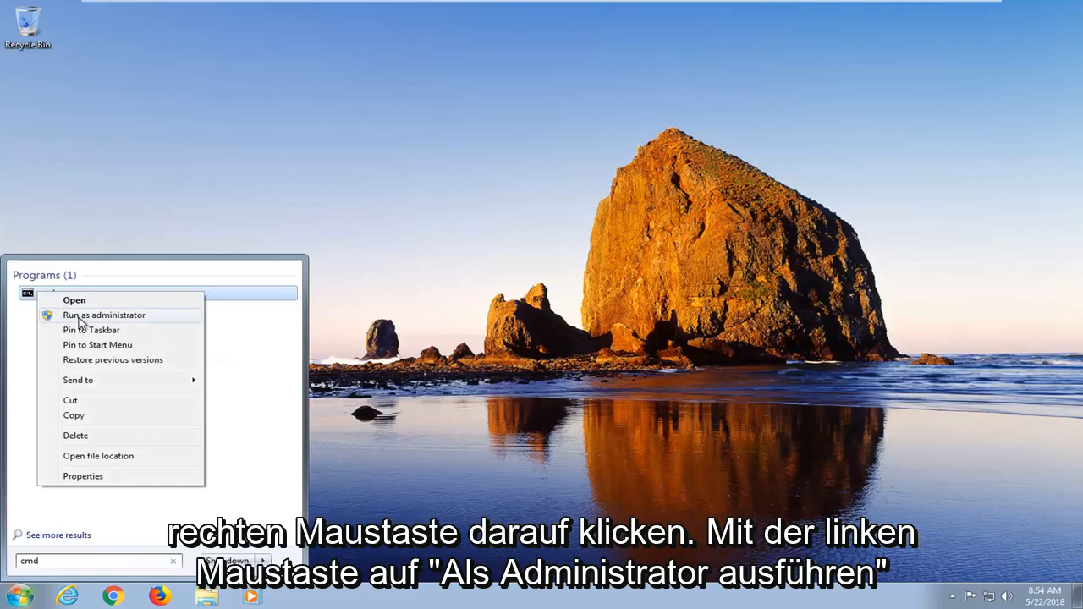
click(103, 315)
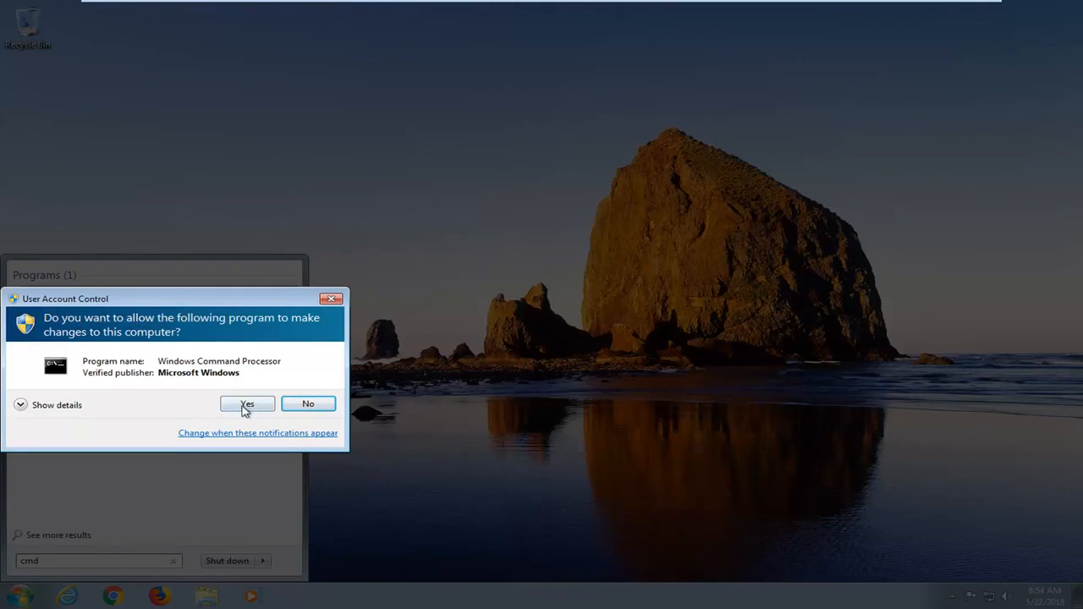
click(246, 404)
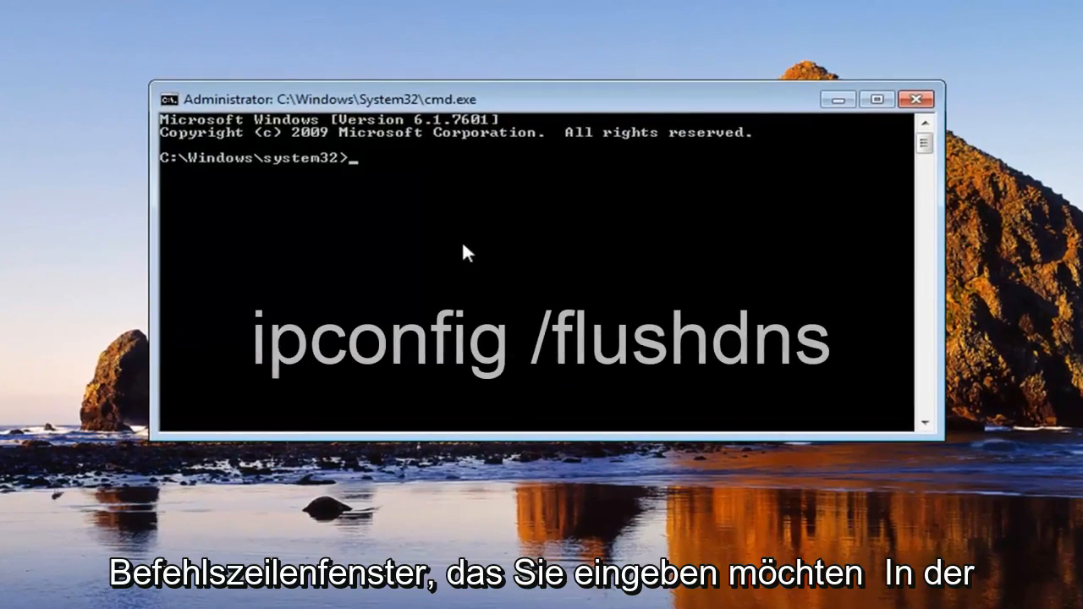
Run ipconfig /flushdns to clear the DNS resolver cache.
text(ipcondif)
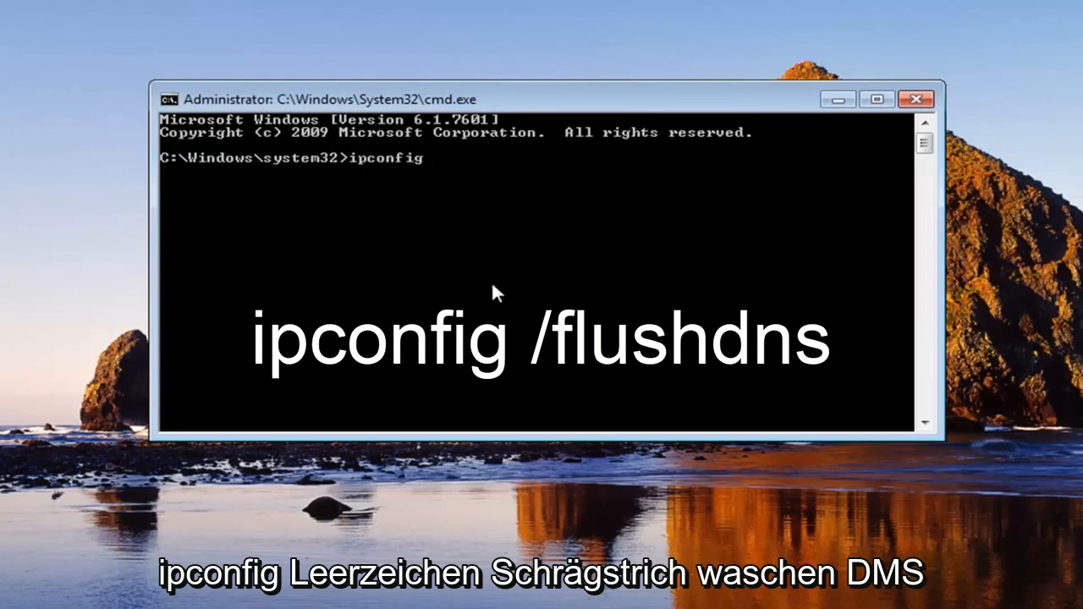
text(/f)
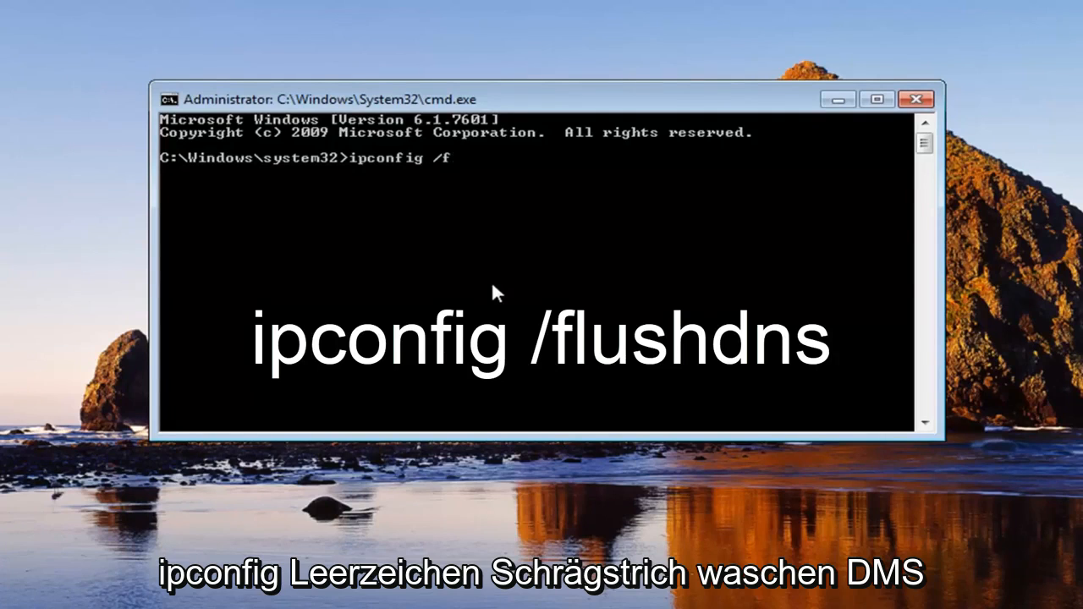
text(lushdns)
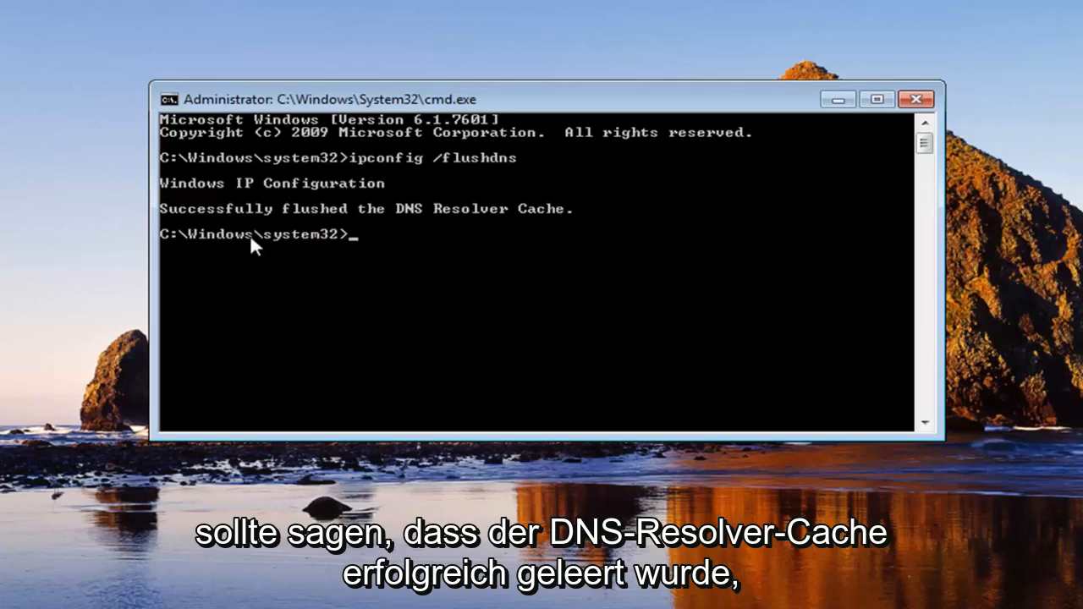
mouse_move(507, 229)
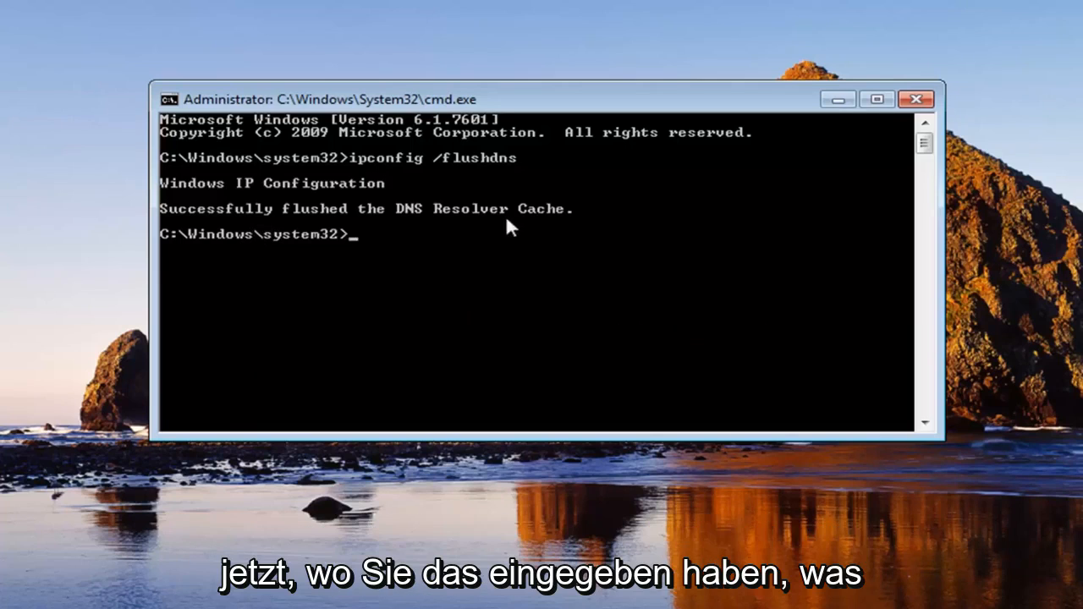
mouse_move(517, 315)
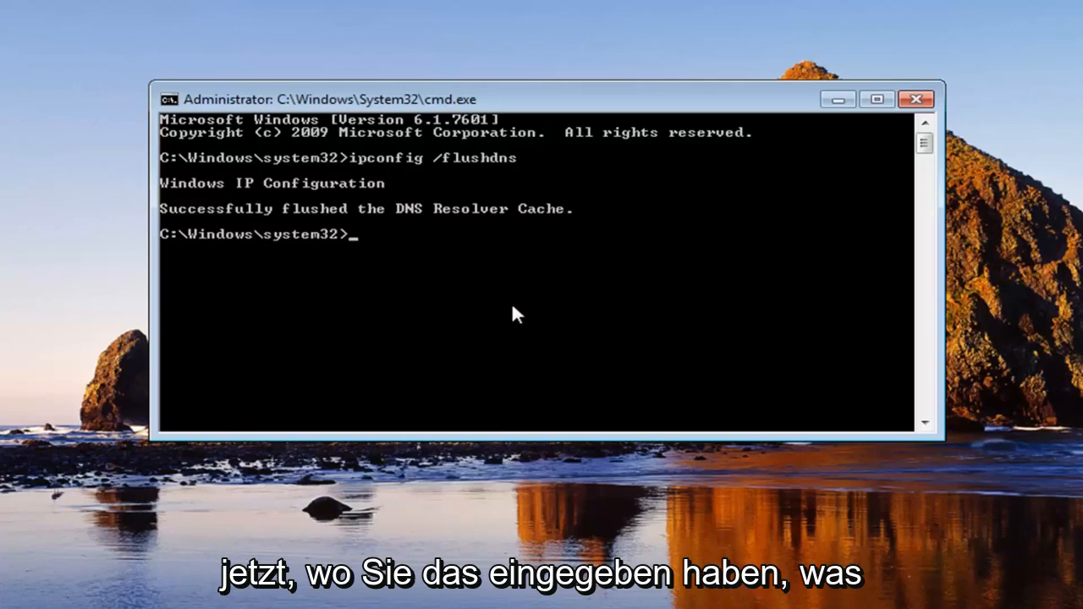
Run netsh winsock reset, then close the Command Prompt window.
text(netsh winsock)
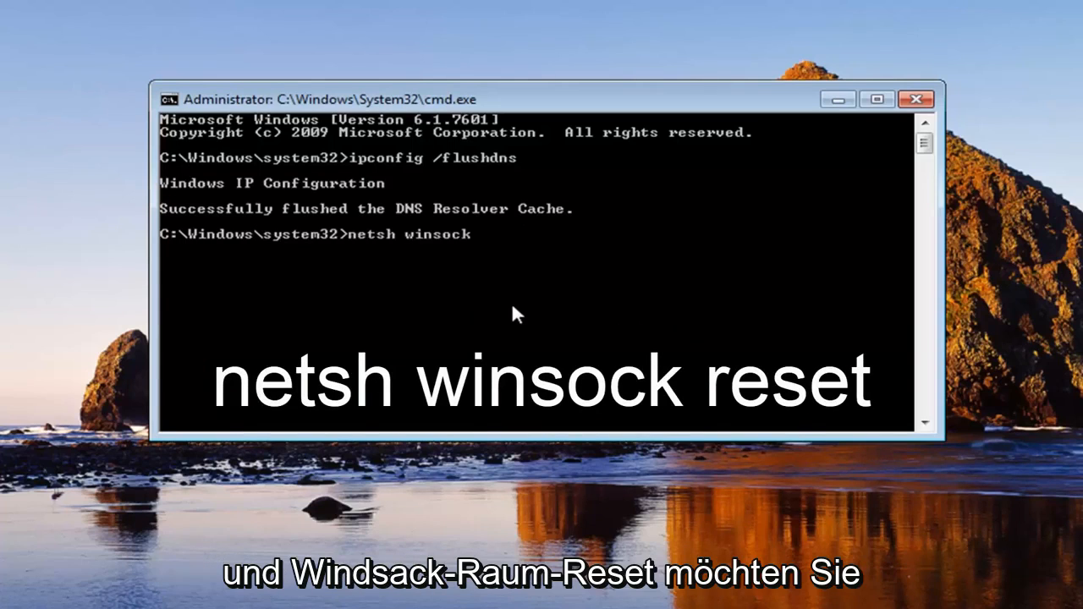
text(reset)
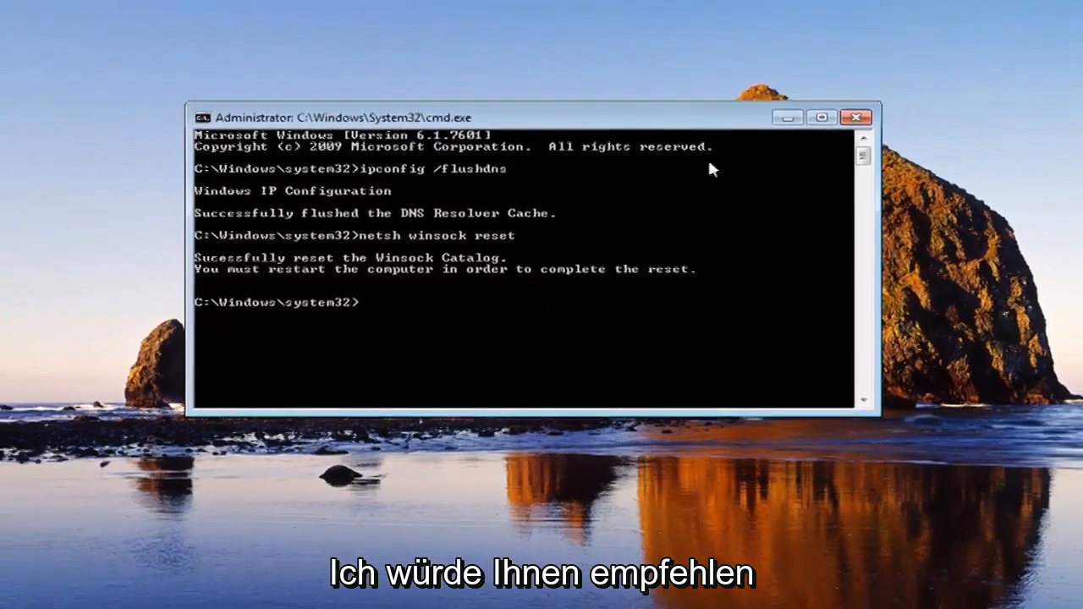
click(857, 117)
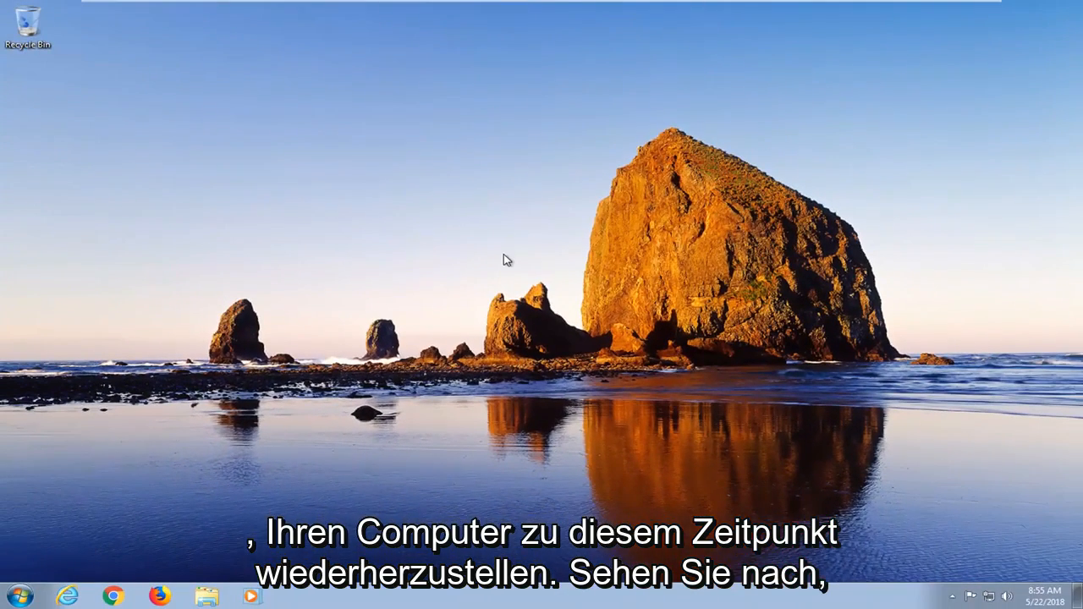